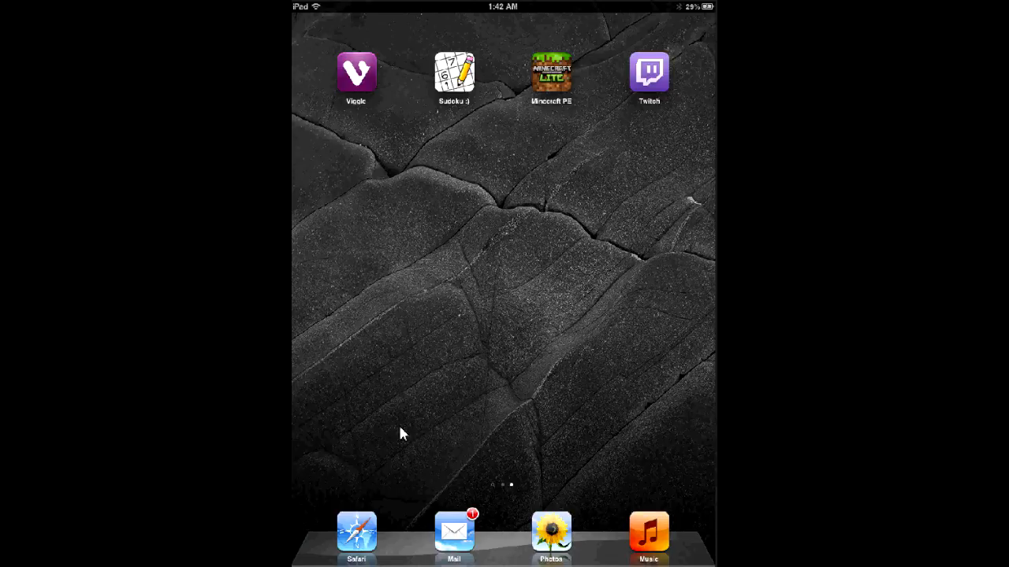
Launch Twitch from the home screen, revealing an empty All Channels list.
{"action": "left_click", "coordinate": [648, 73]}
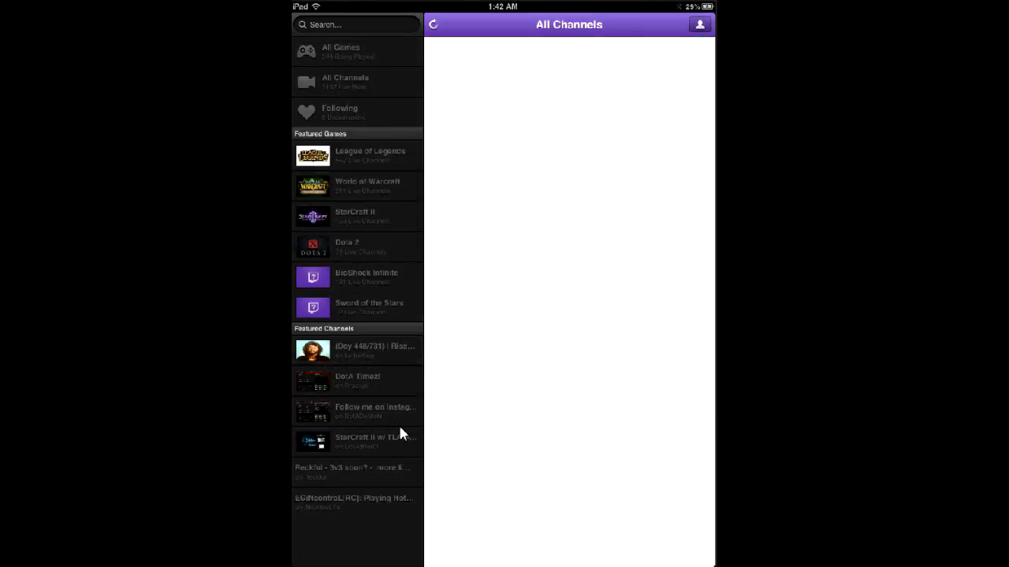
Leave Twitch for the home screen page holding Settings, Messages and Calendar.
{"action": "left_click", "coordinate": [339, 112]}
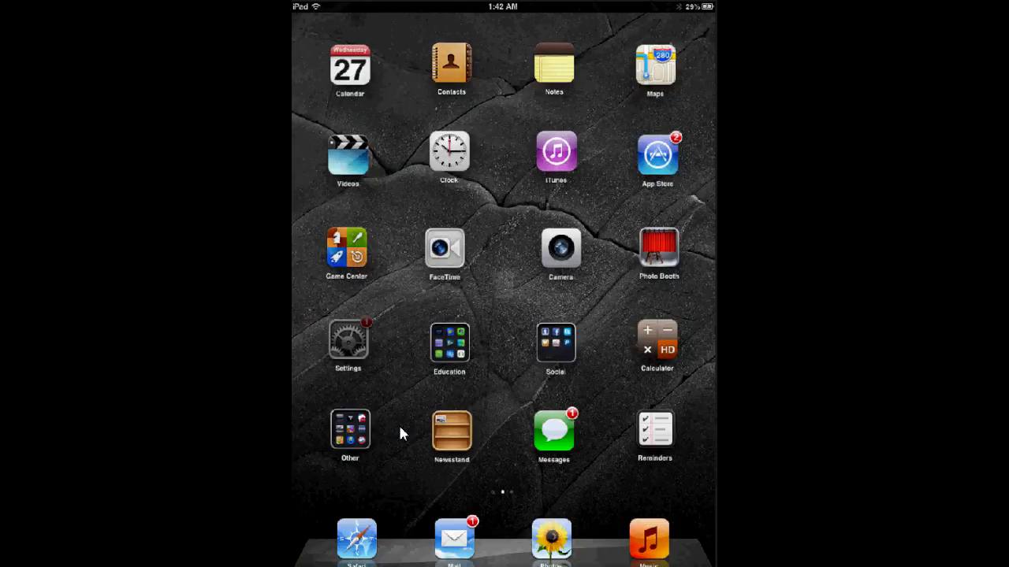
Go to Settings > General > About and select the Name field.
{"action": "left_click", "coordinate": [349, 342]}
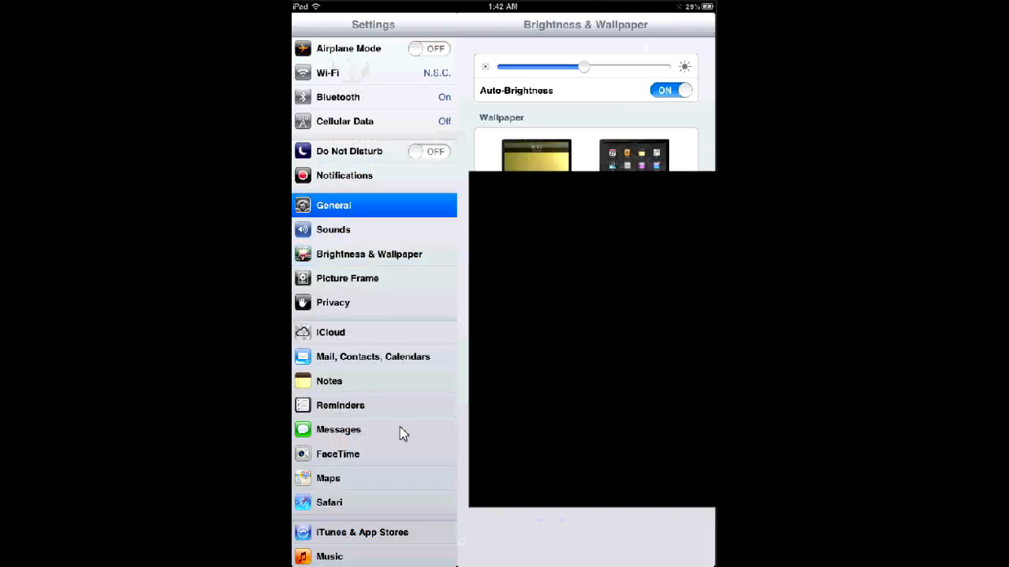
{"action": "left_click", "coordinate": [333, 205]}
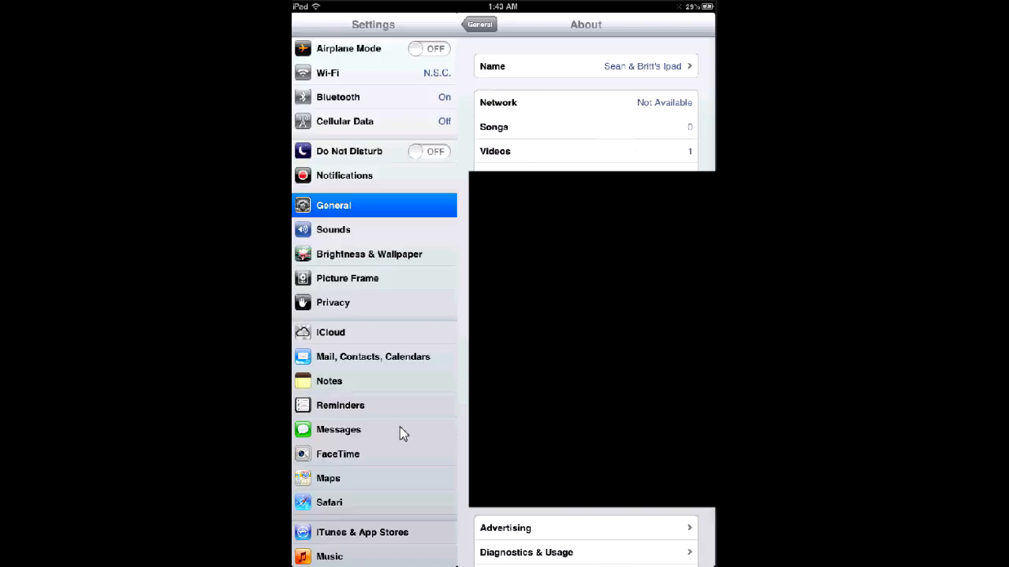
{"action": "left_click", "coordinate": [642, 66]}
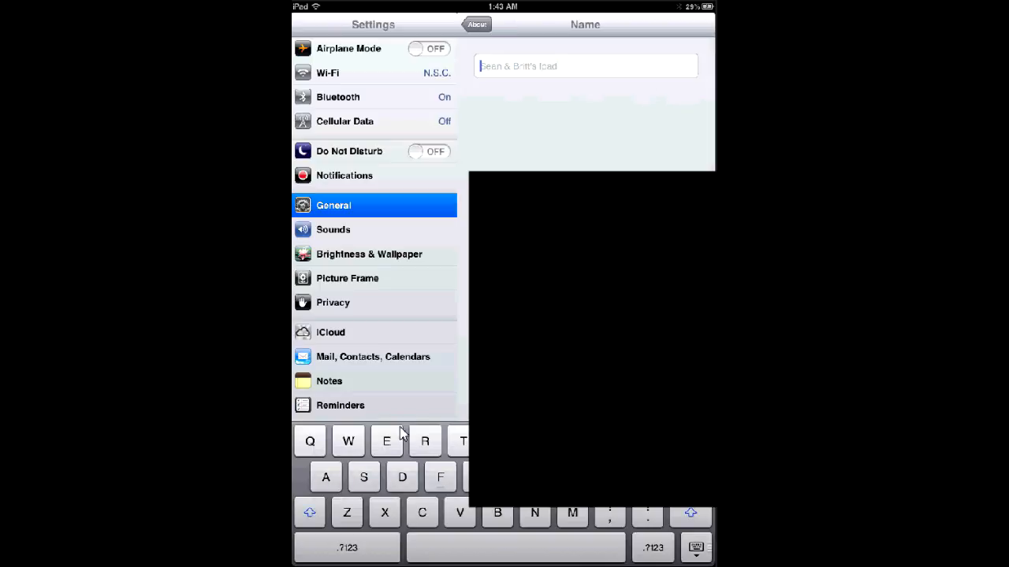
Enter the one-word device name 'SeaniPad' and exit Settings.
{"action": "type", "text": "Sean"}
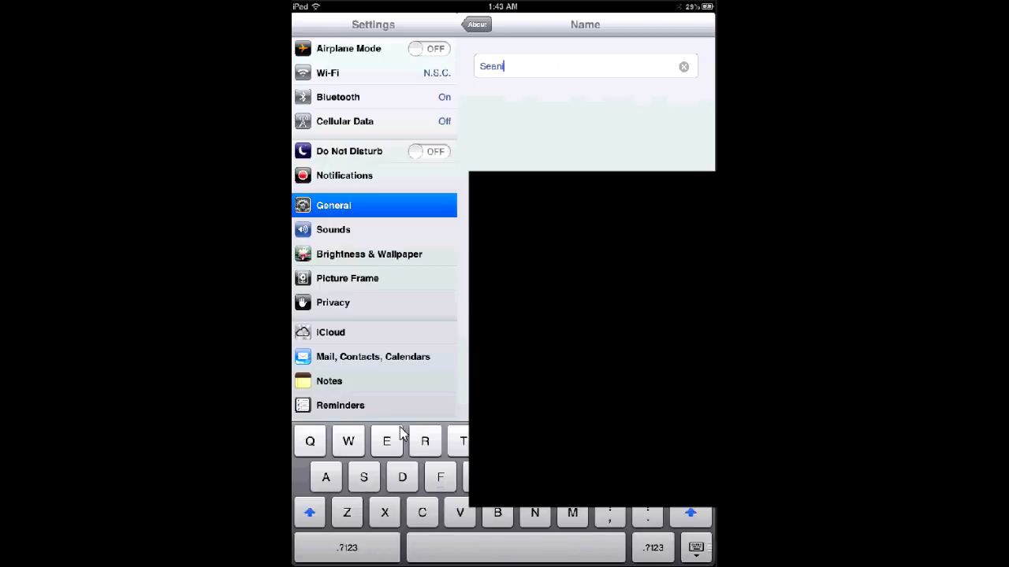
{"action": "type", "text": "iPad"}
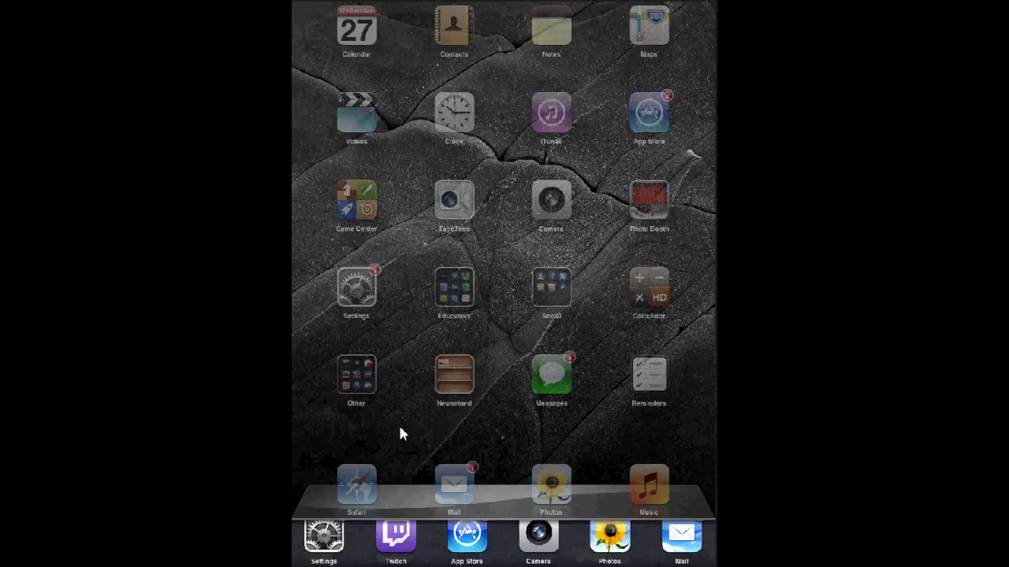
Relaunch Twitch from its home screen page to see live streams in All Channels.
{"action": "scroll", "scroll_direction": "left", "scroll_amount": 3}
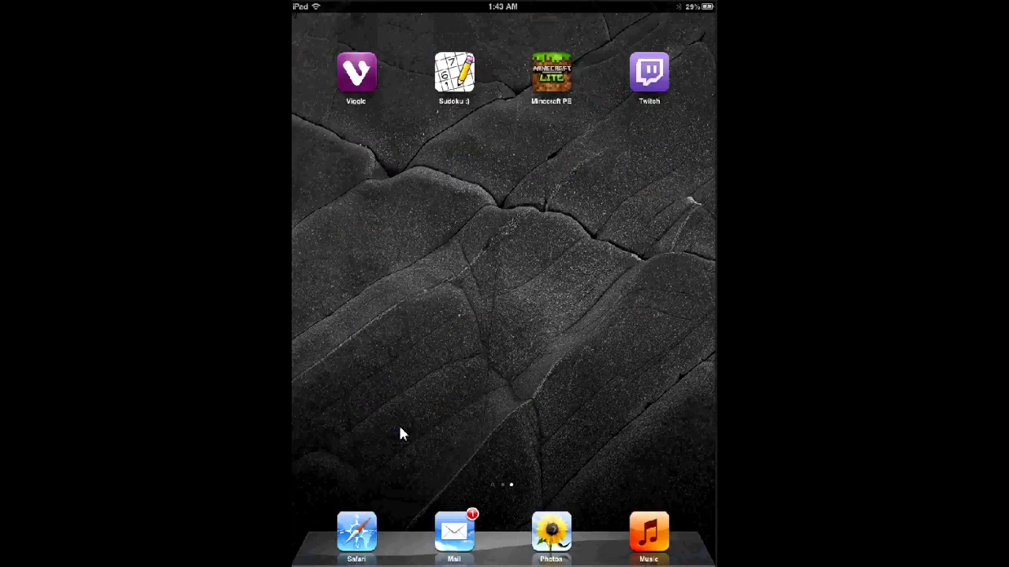
{"action": "left_click", "coordinate": [649, 72]}
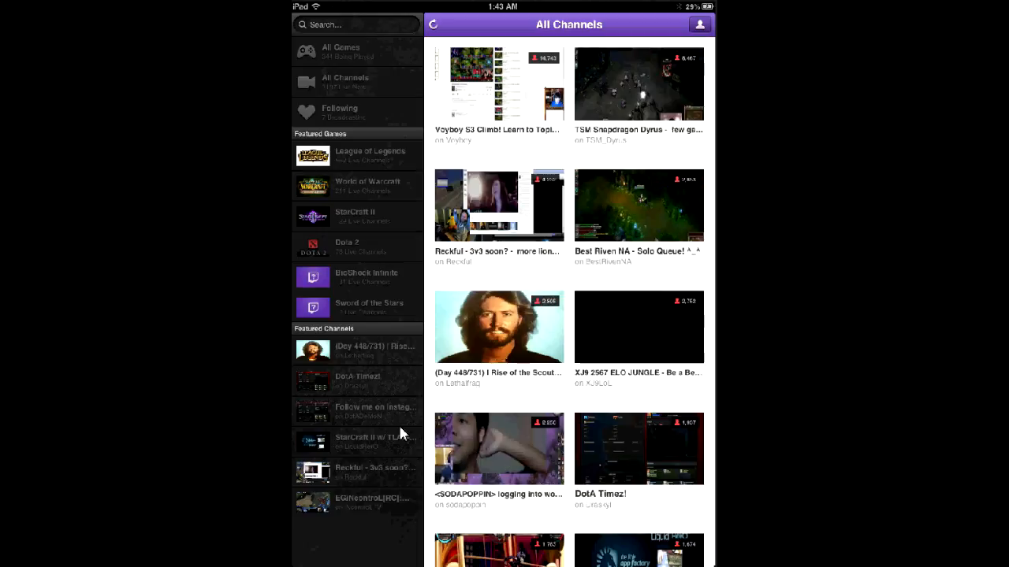
Play a stream from the Following list, with chat shown below the video.
{"action": "left_click", "coordinate": [338, 113]}
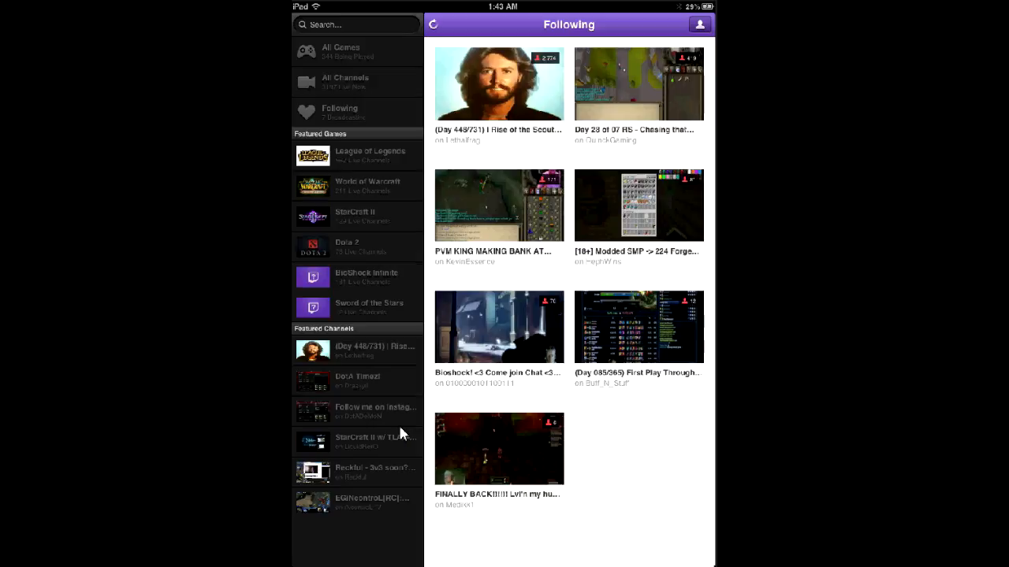
{"action": "left_click", "coordinate": [499, 205]}
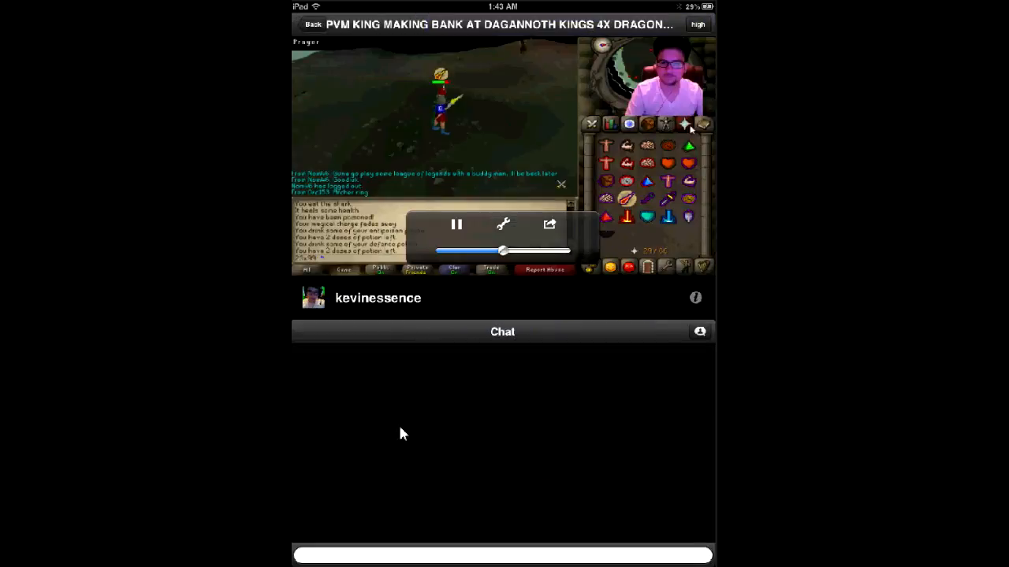